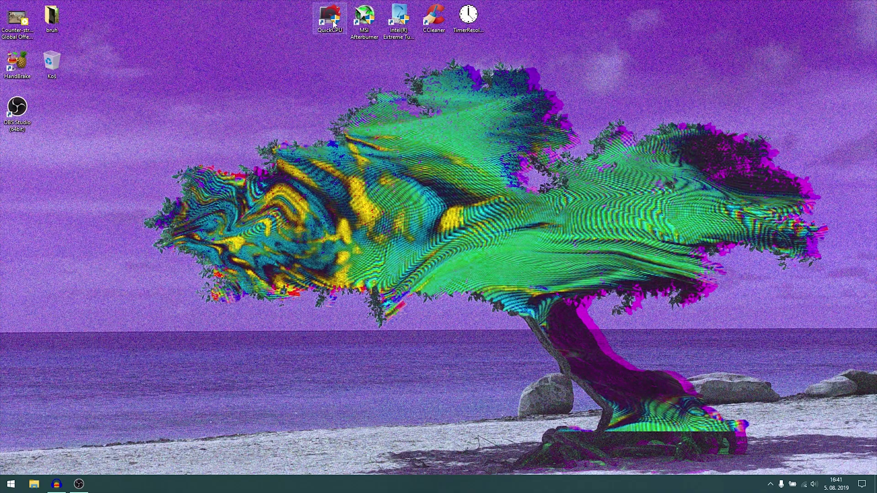
- Launch QuickCPU and leave the core parking index at 100% after nudging it down
double_click(330, 17)
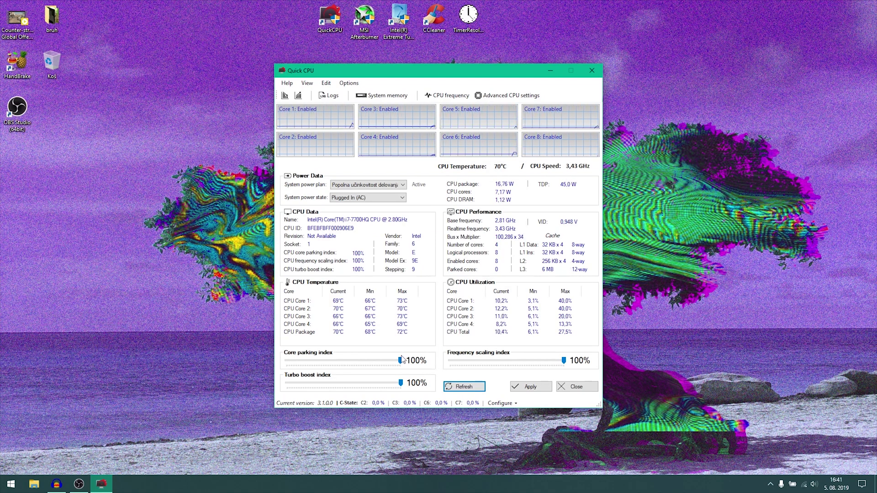
drag(404, 360, 348, 360)
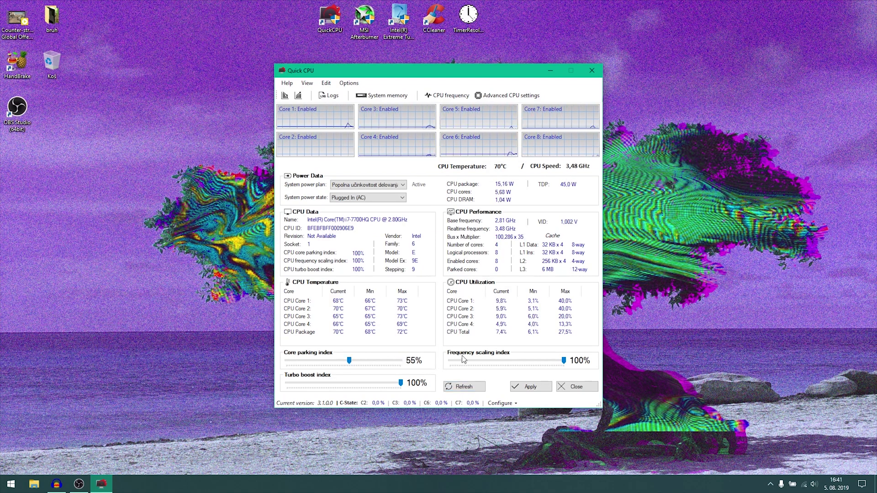
drag(583, 361, 506, 361)
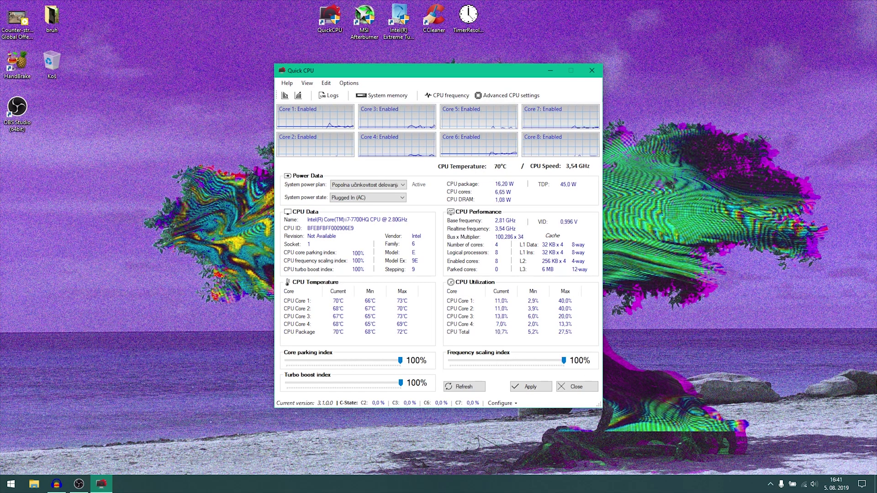
mouse_move(607, 379)
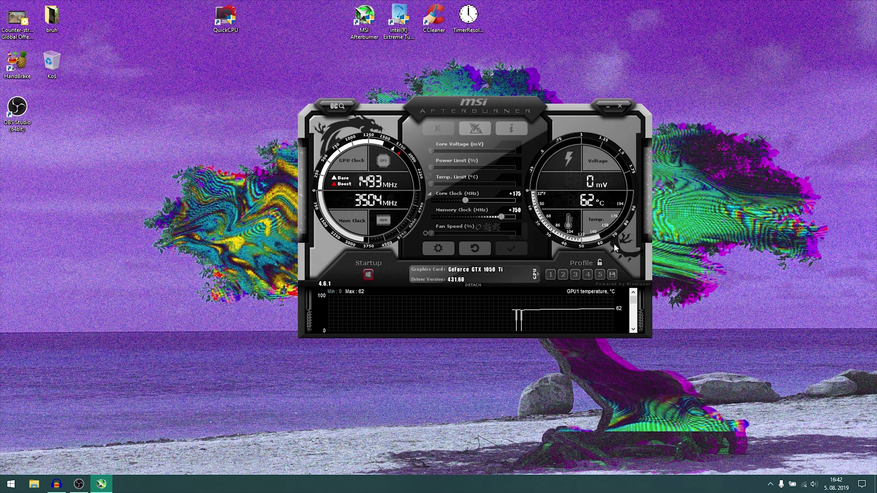
- Lock the Afterburner profiles on the +175 core / +750 memory overclock and close it
click(550, 274)
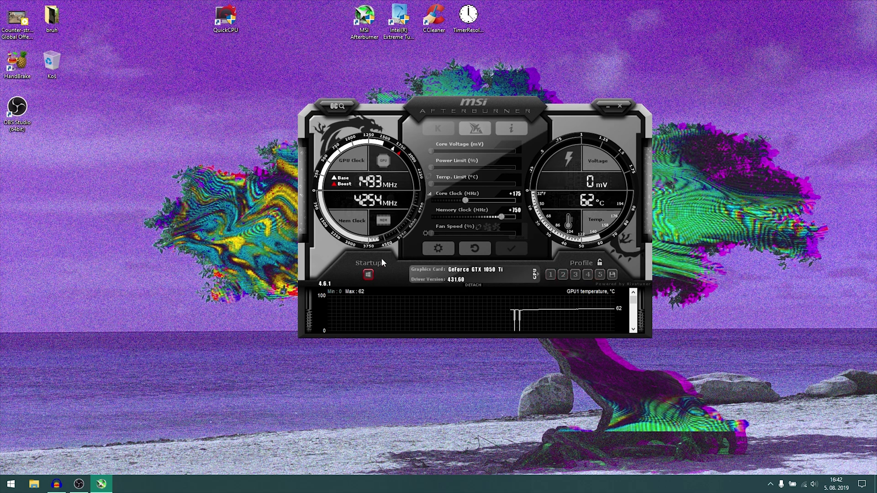
mouse_move(437, 222)
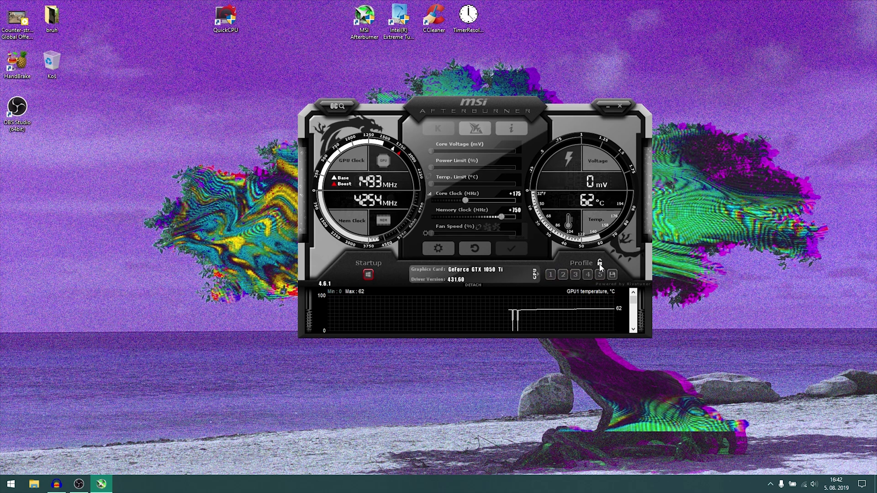
mouse_move(600, 264)
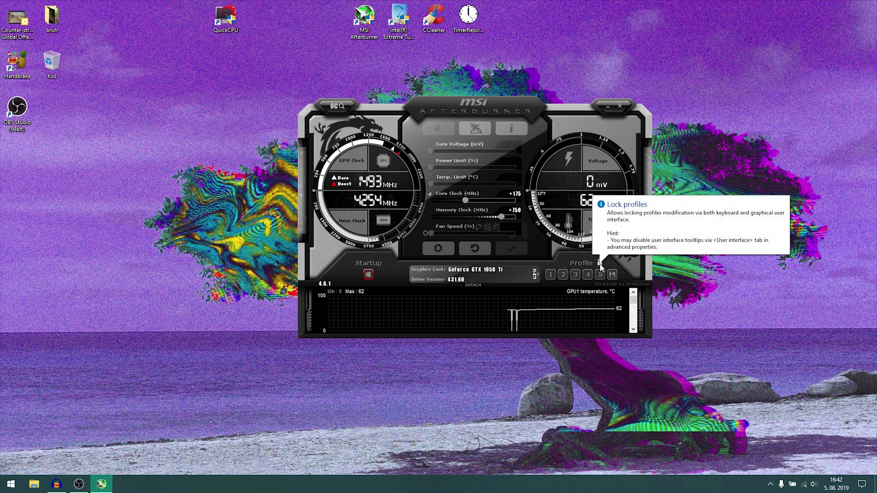
click(599, 263)
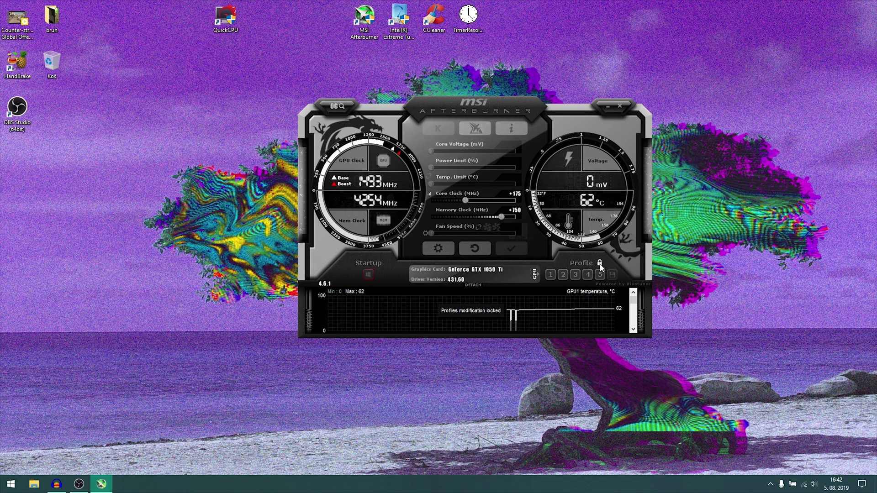
click(621, 107)
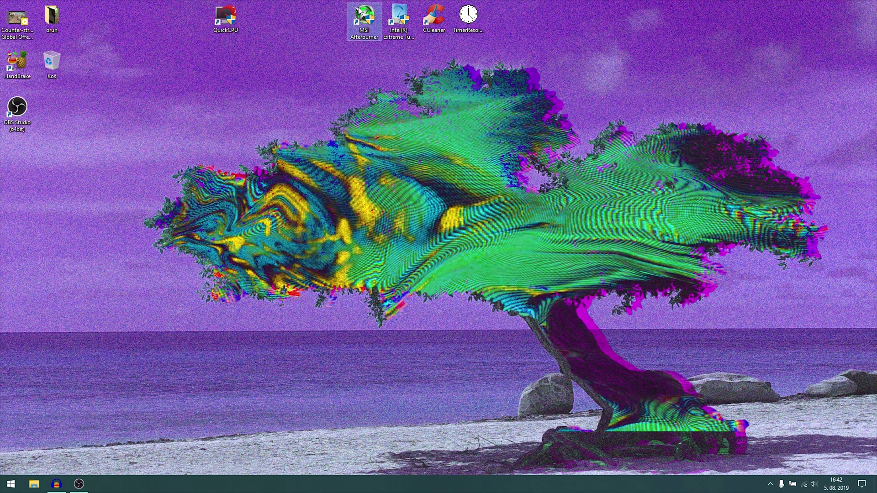
- In Intel XTU core tuning, set the core voltage offset to -0.120 V and apply it
click(399, 13)
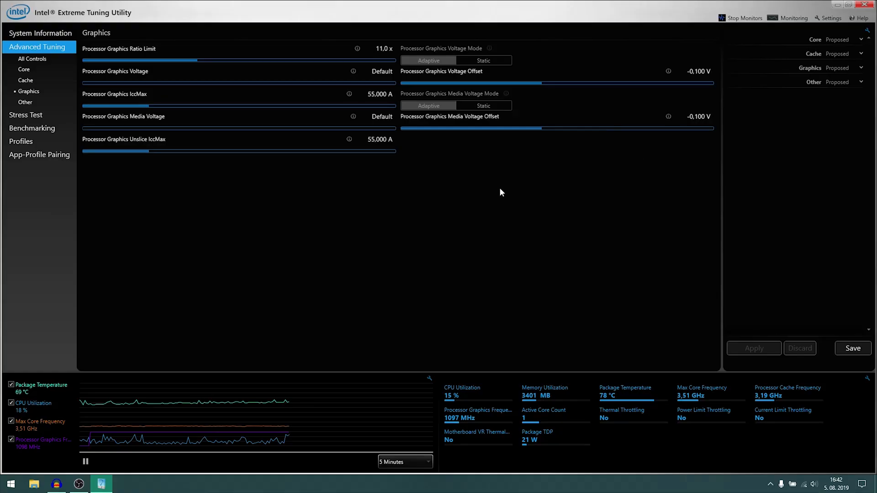
click(24, 69)
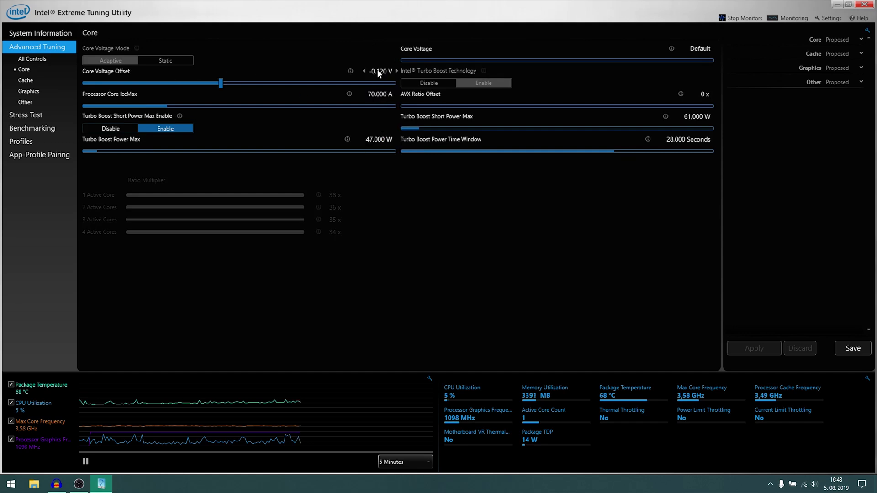
click(383, 71)
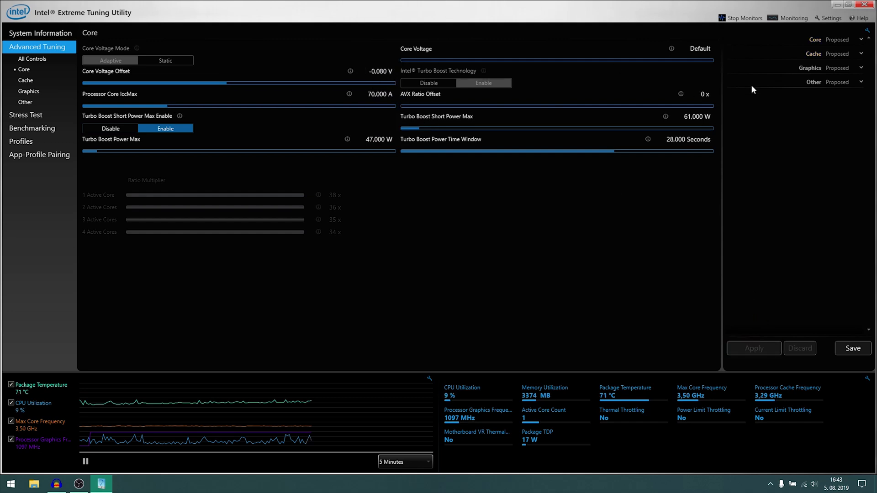
mouse_move(531, 239)
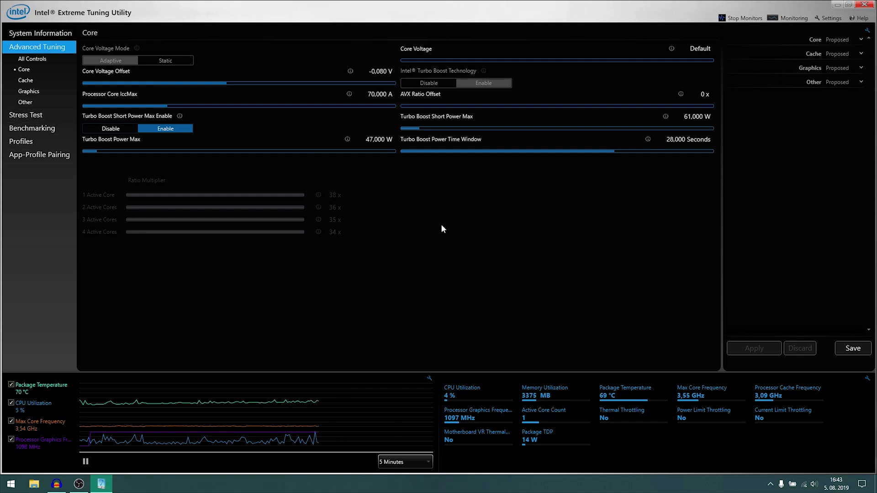
click(382, 71)
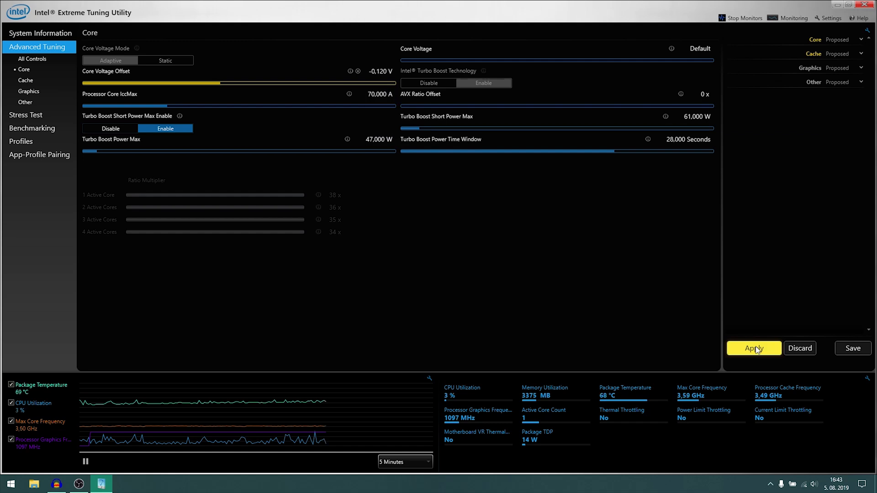
click(754, 348)
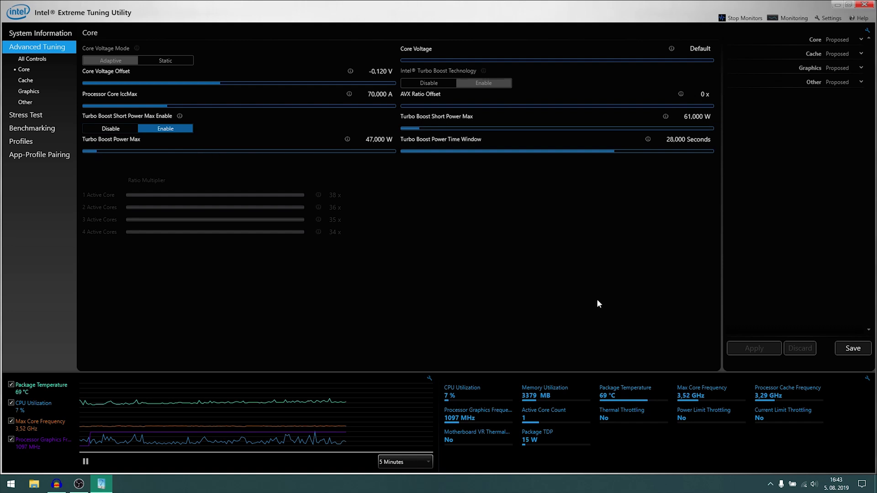
mouse_move(664, 403)
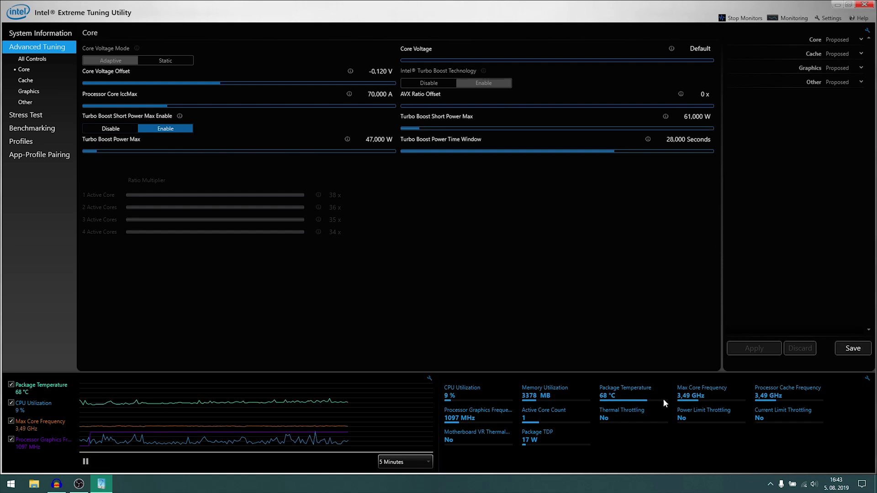
mouse_move(681, 418)
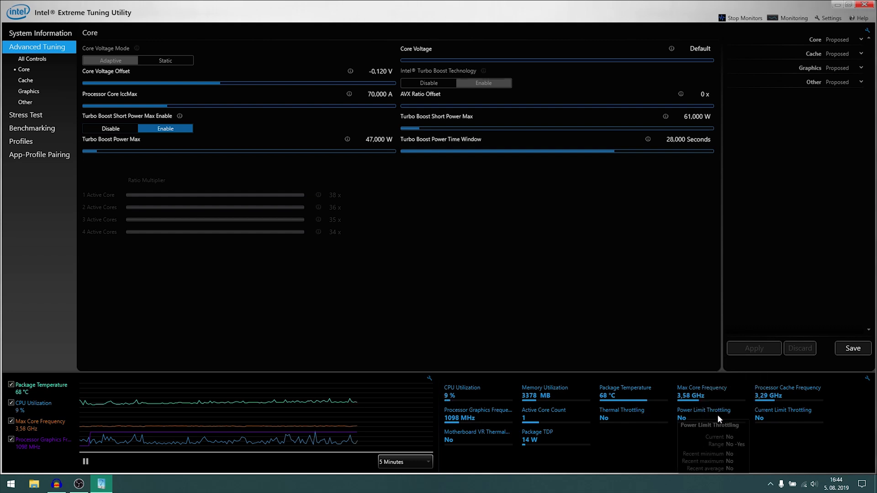
click(377, 138)
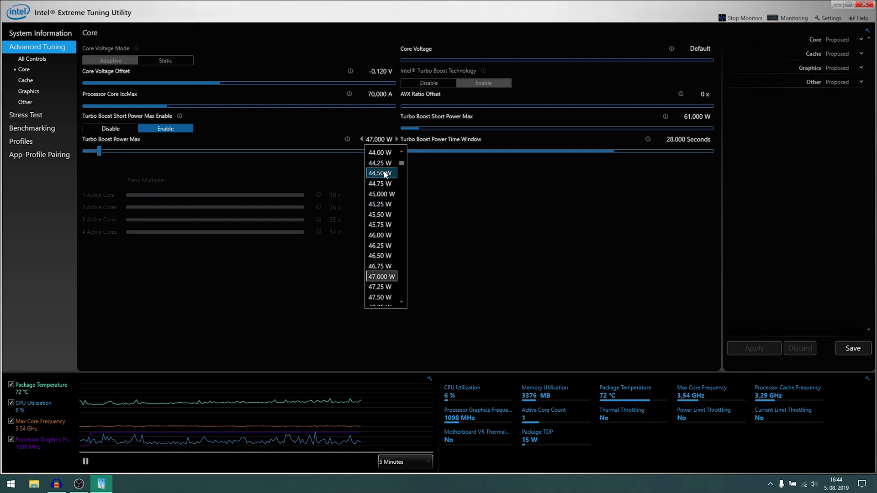
mouse_move(382, 194)
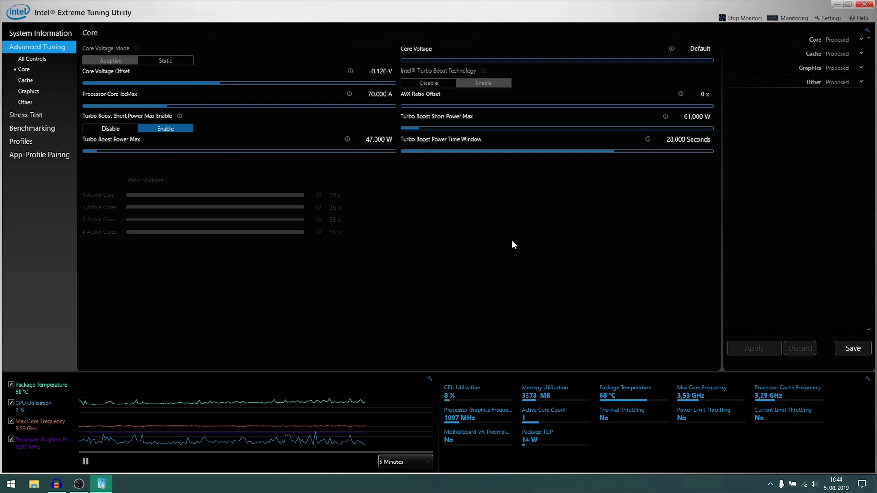
click(696, 116)
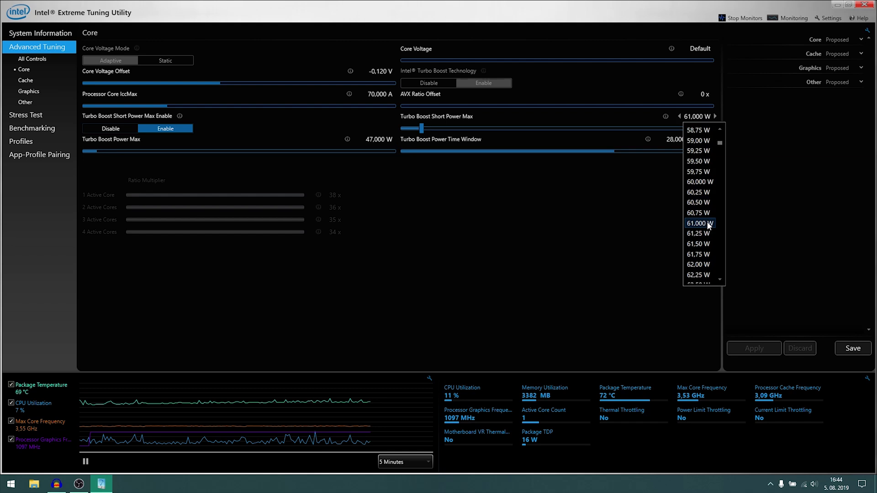
click(698, 223)
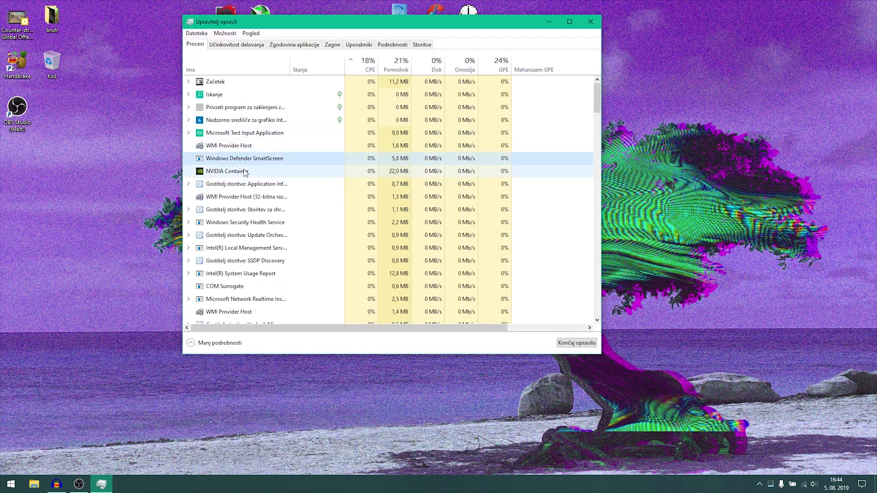
- Scroll through Task Manager's process list and sort by the GPU engine column
scroll(down, 3)
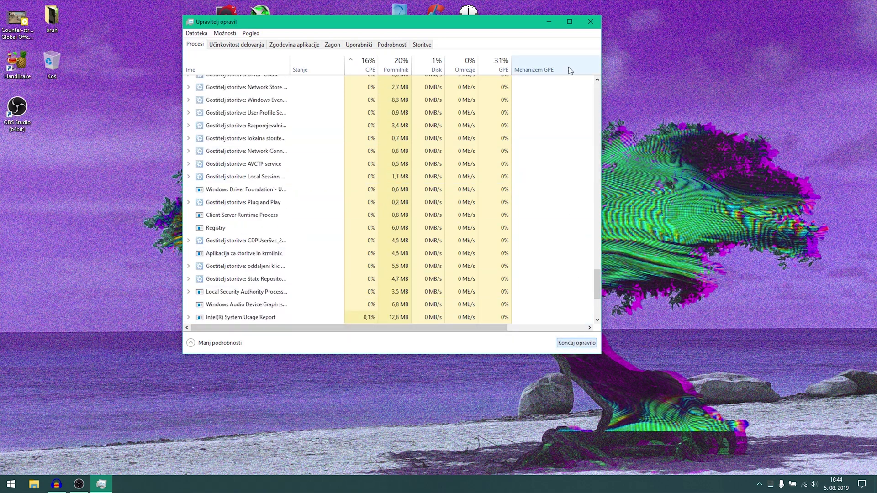
click(591, 21)
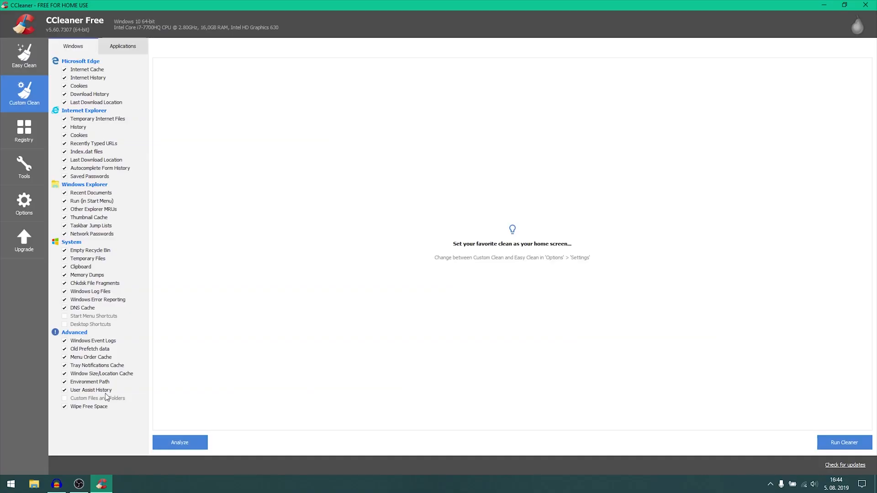
- Run the custom clean of checked application items, then scan the registry for issues
click(122, 46)
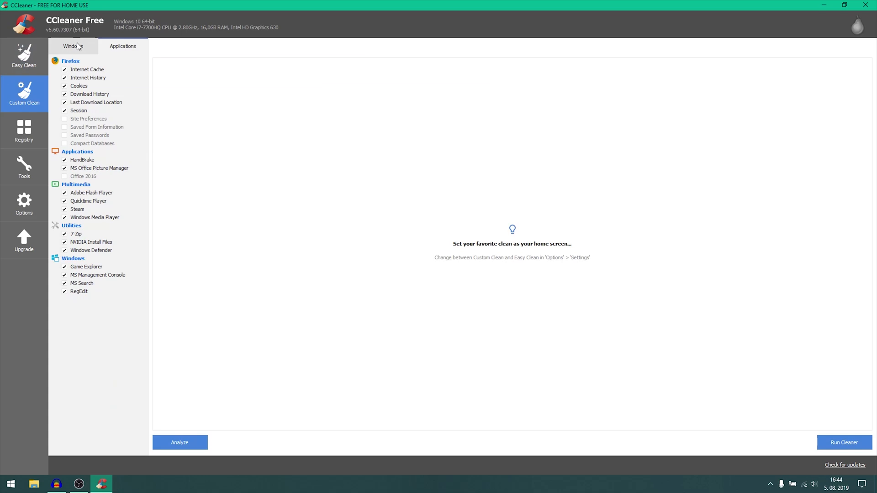
click(181, 442)
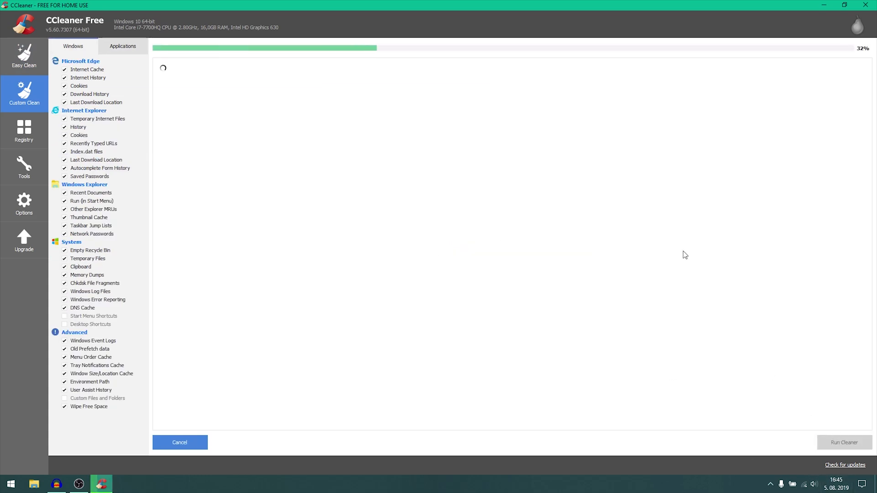
click(24, 130)
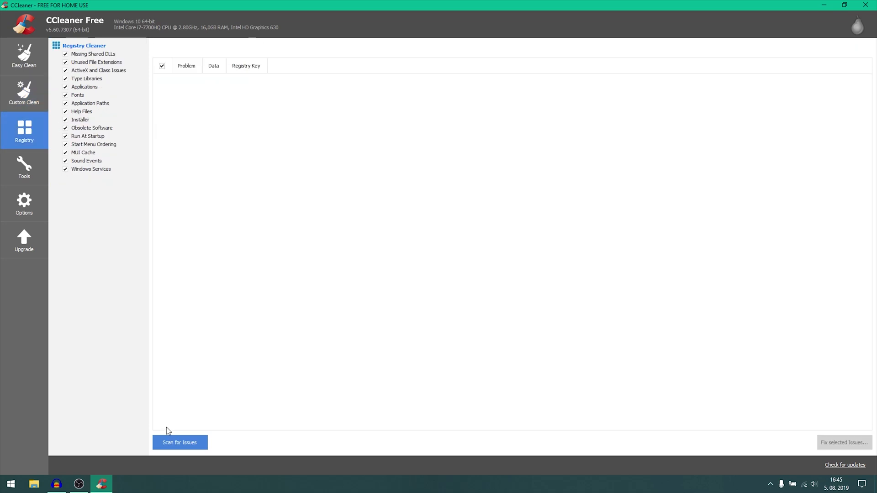
click(180, 442)
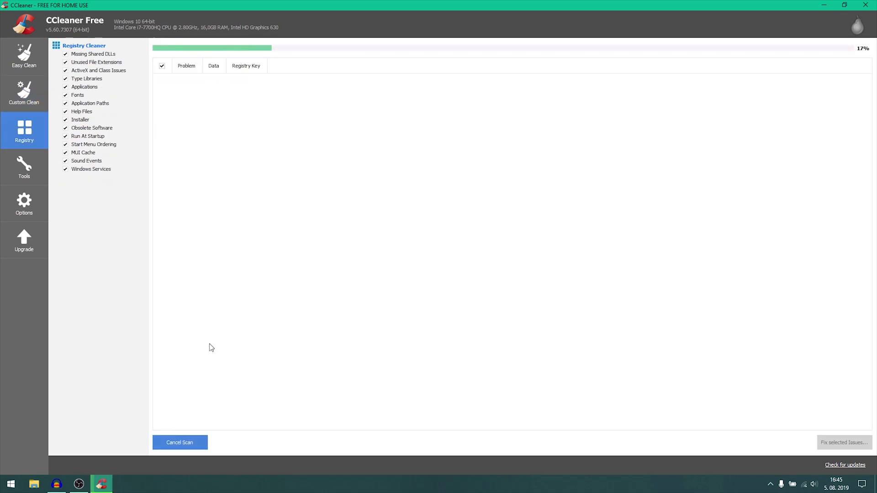
mouse_move(529, 186)
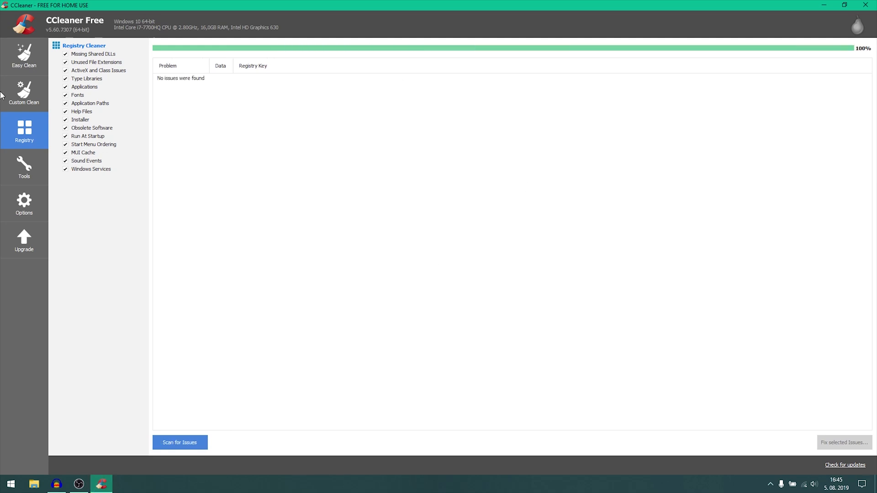
- Review installed programs, startup entries and scheduled tasks in Tools, then close CCleaner
click(24, 169)
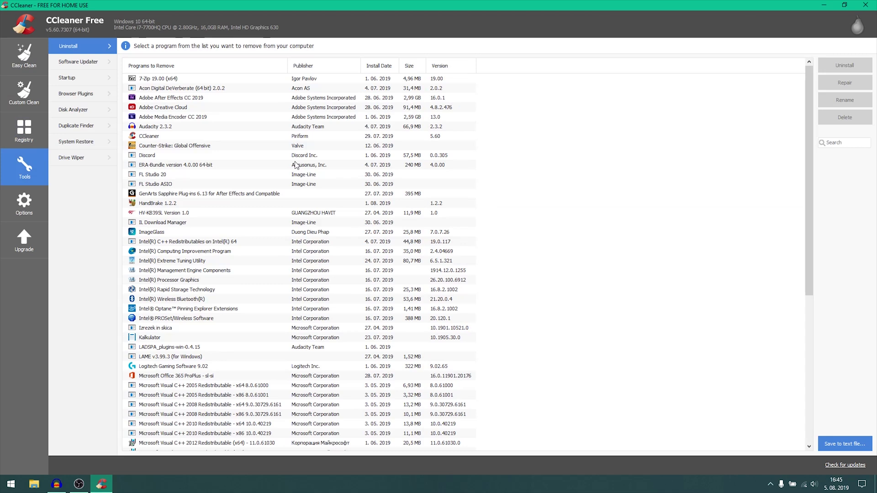
scroll(down, 3)
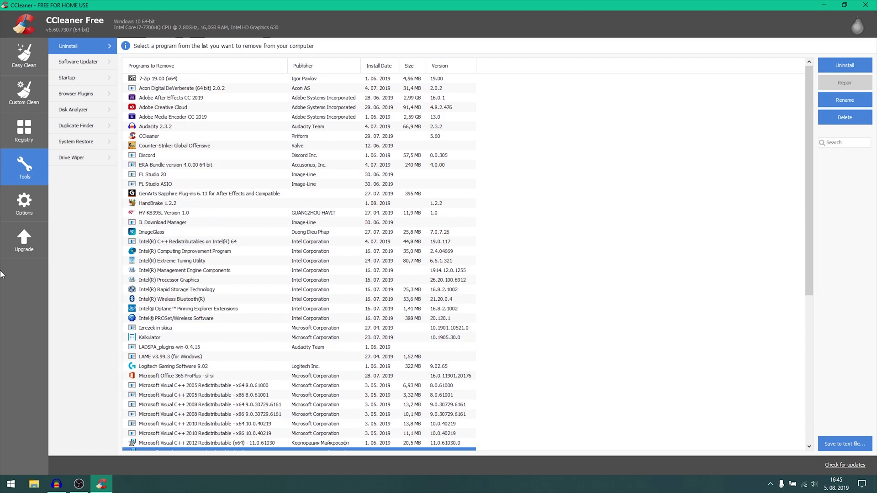
click(66, 77)
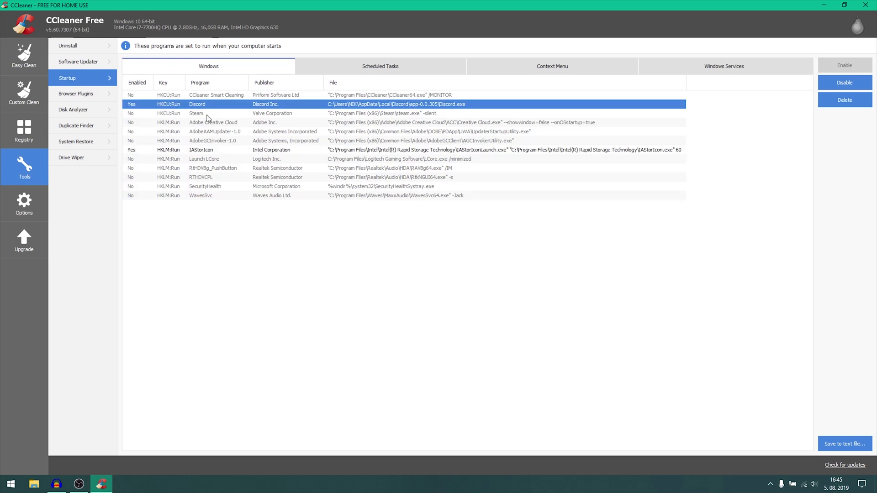
click(380, 66)
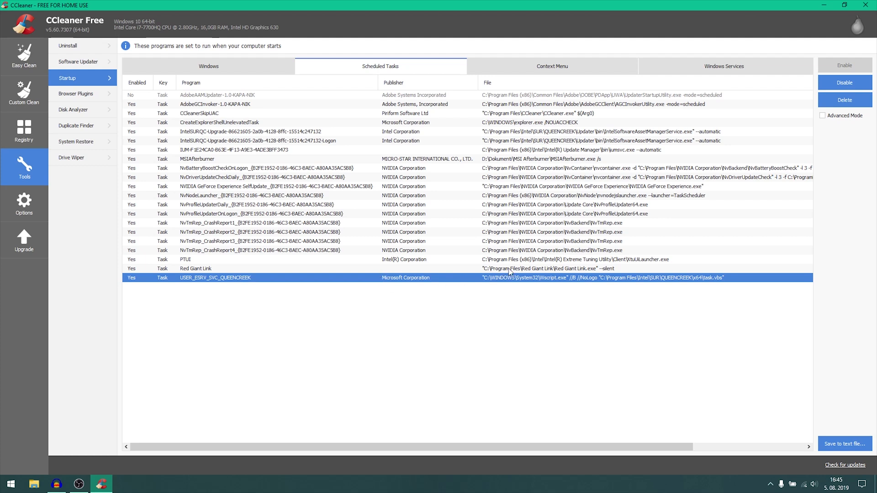
mouse_move(331, 248)
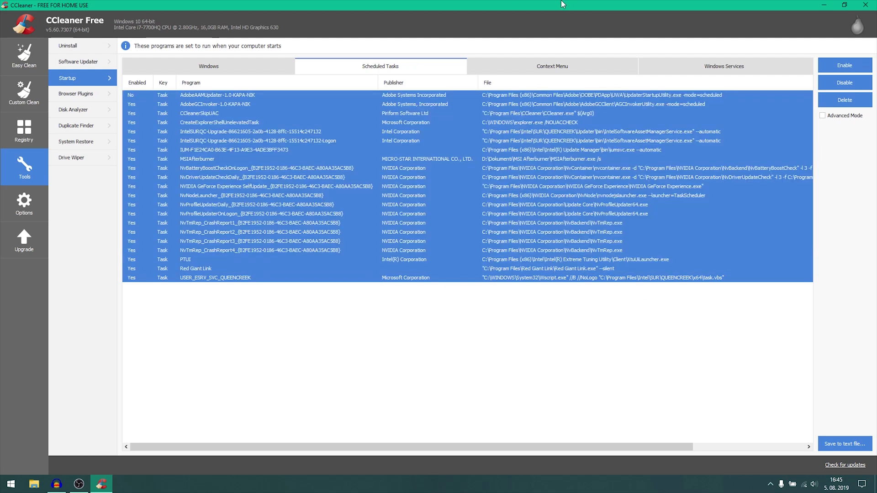
click(252, 105)
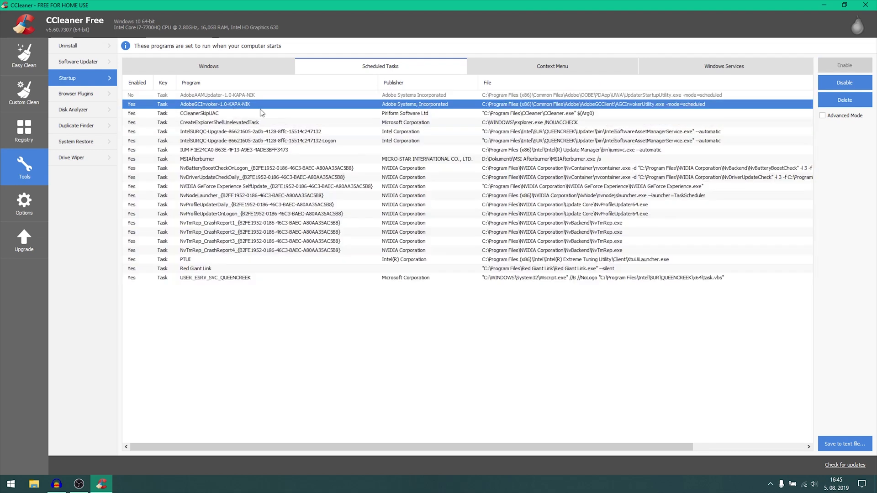
click(845, 84)
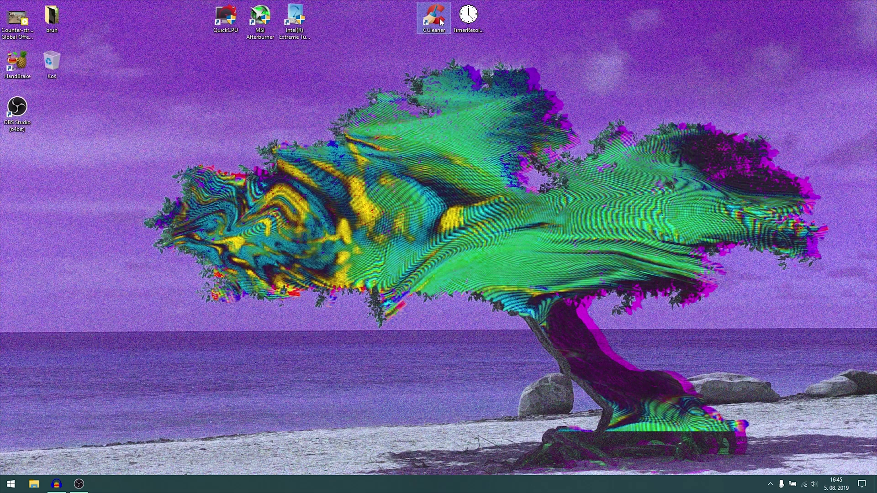
- Launch Disk Cleanup from Start search and choose drive OS (C:) to clean
click(10, 485)
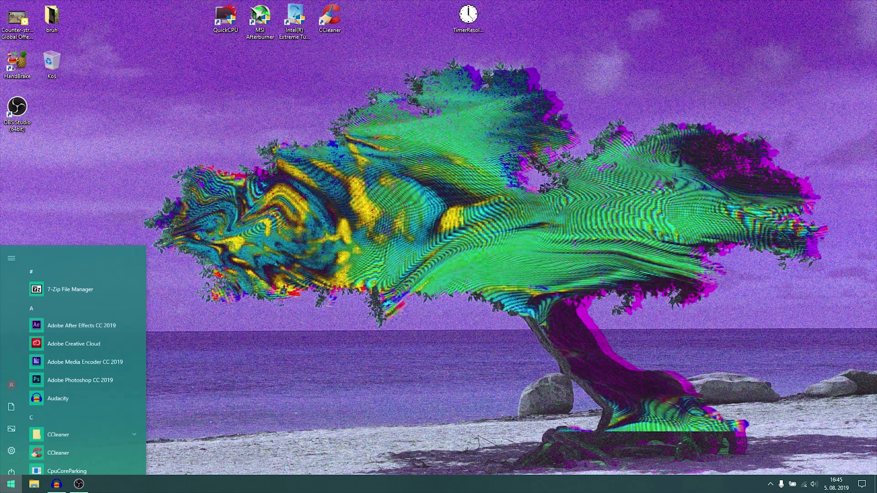
text(dis)
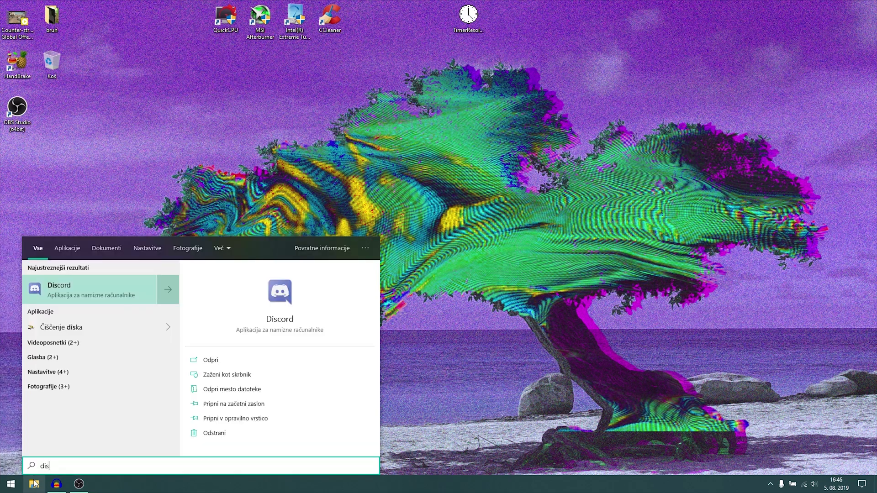
click(63, 327)
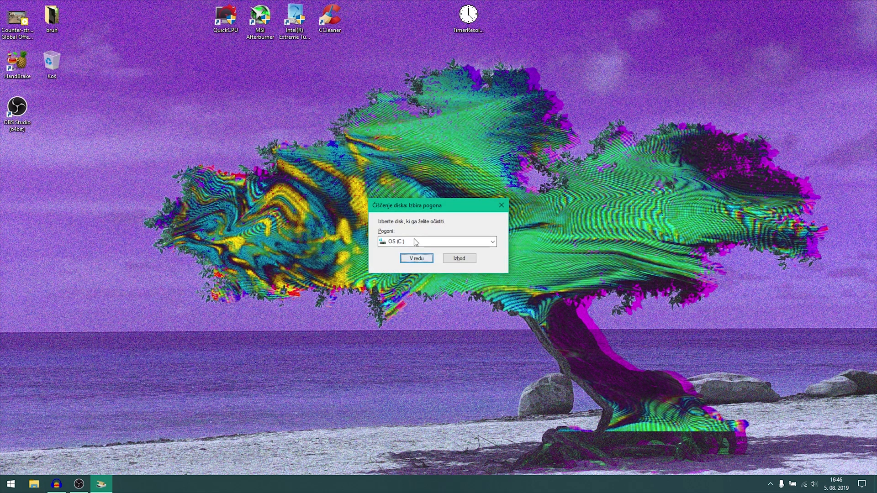
click(416, 258)
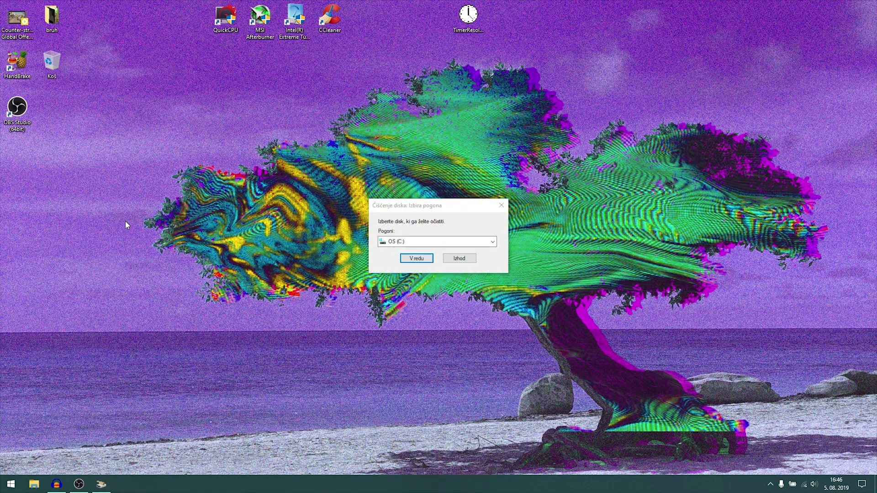
click(417, 257)
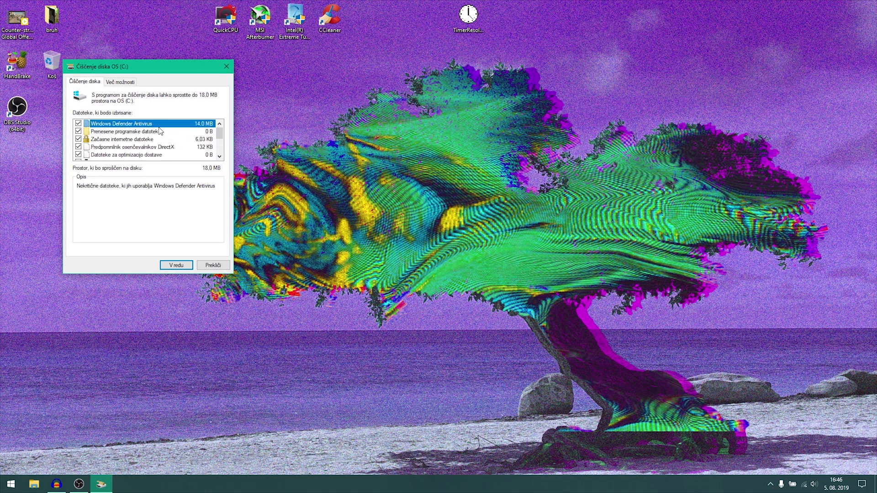
- Tick the file categories and confirm permanently deleting them from C:
click(127, 131)
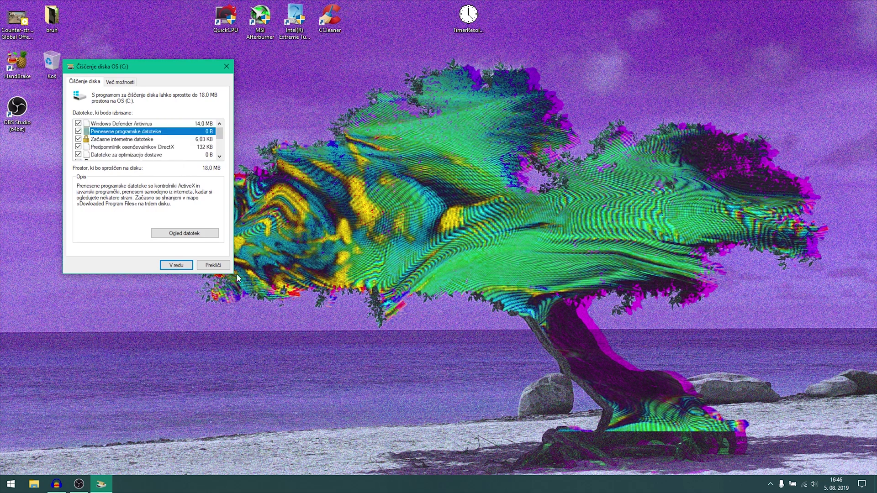
click(175, 265)
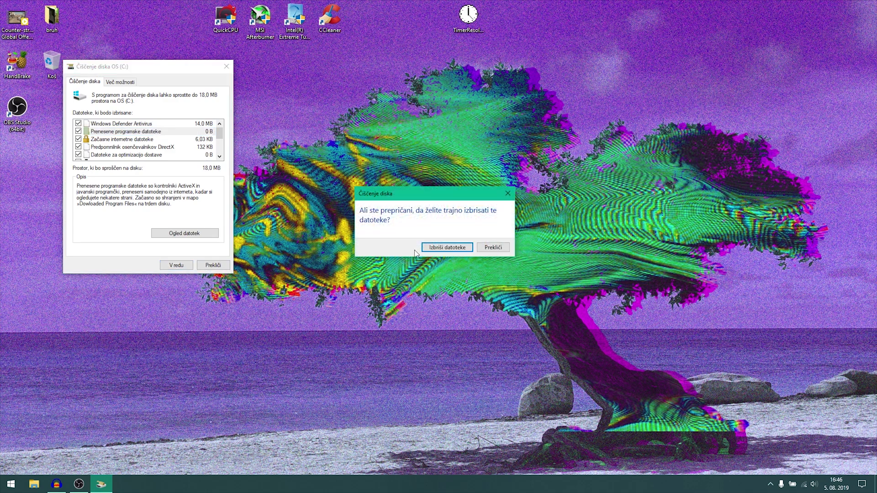
click(447, 248)
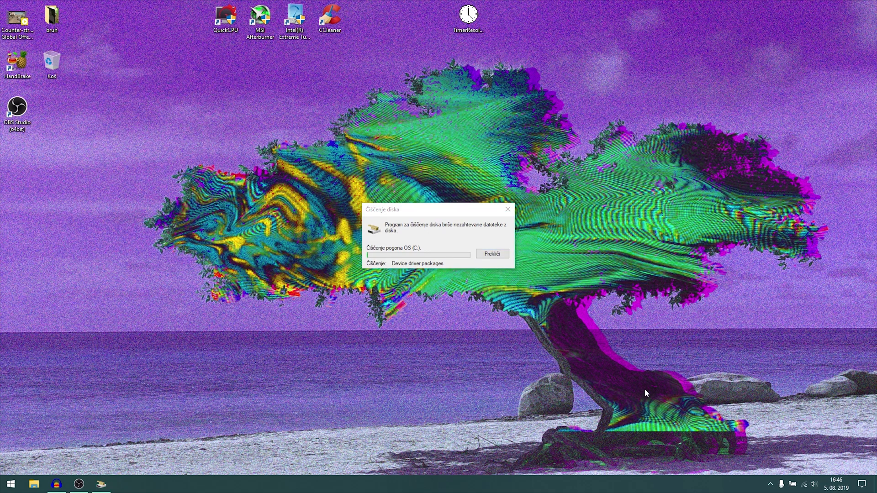
- In msconfig advanced boot options, set the number of processors to 8
click(10, 485)
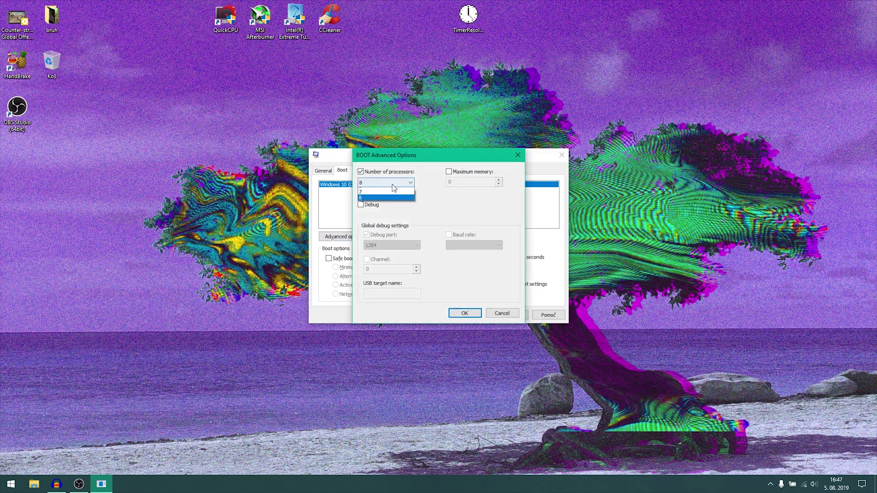
click(386, 197)
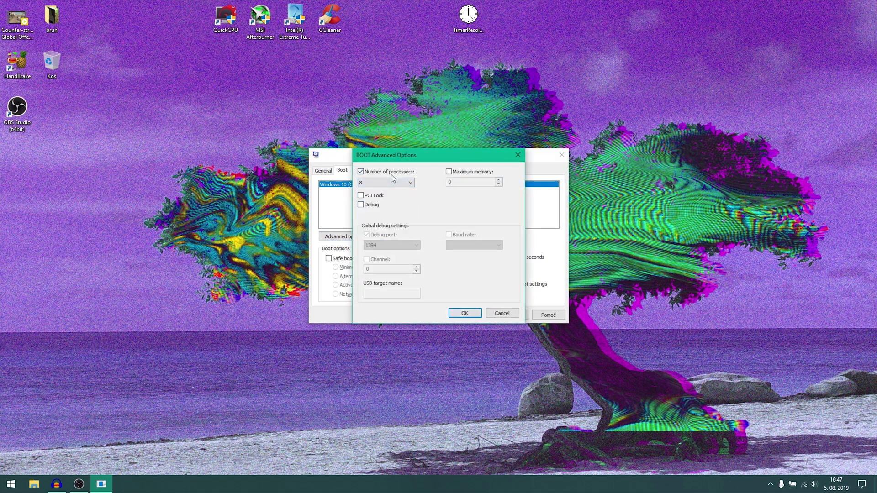
mouse_move(476, 171)
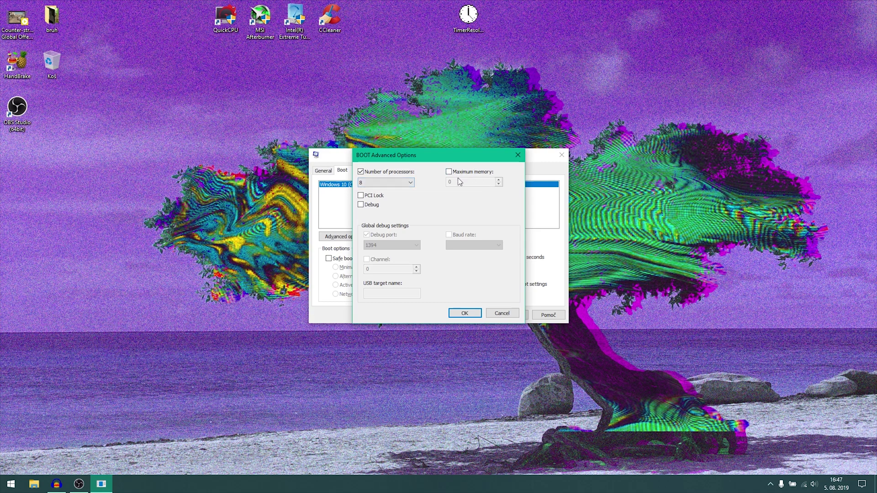
click(464, 312)
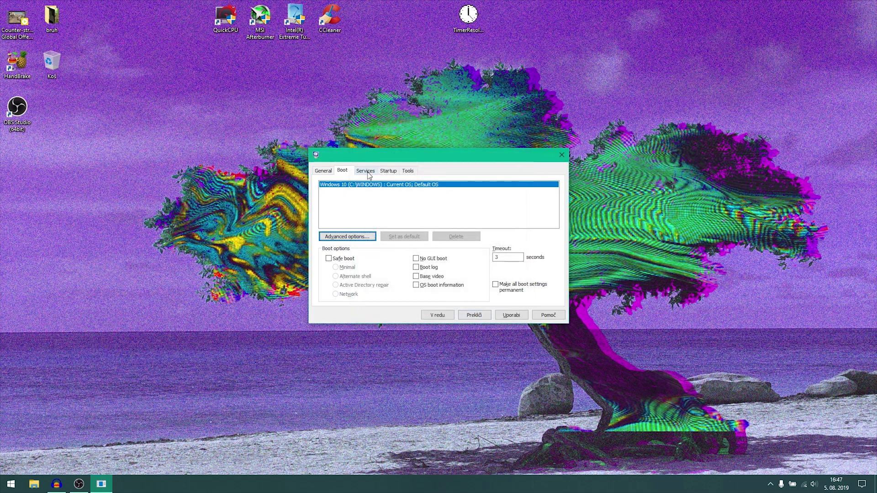
- Hide all Microsoft services in the Services list and review the remaining ones
click(365, 171)
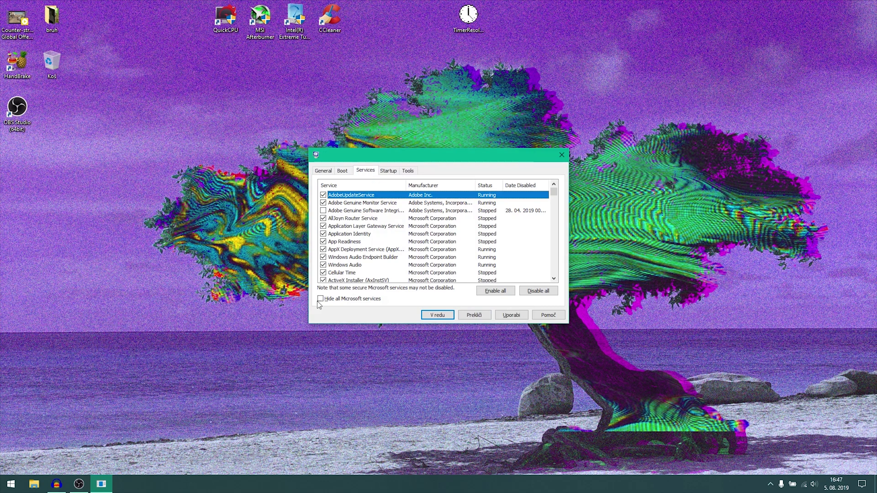
click(323, 298)
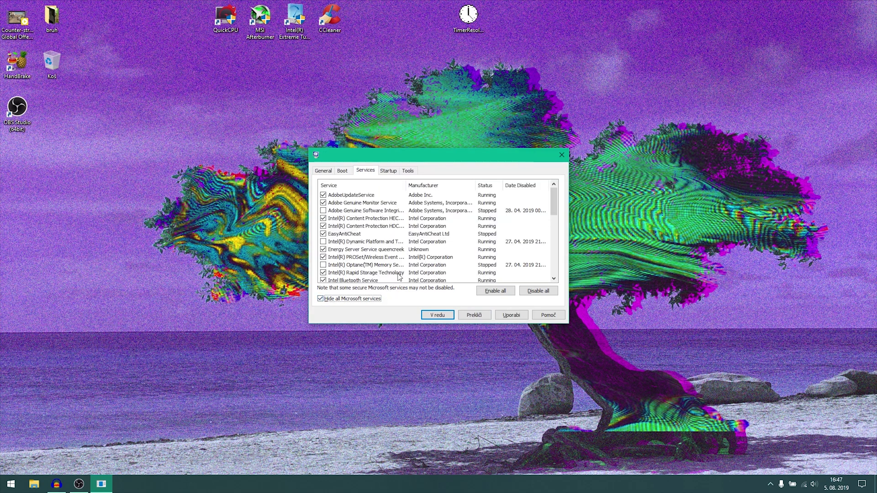
scroll(down, 3)
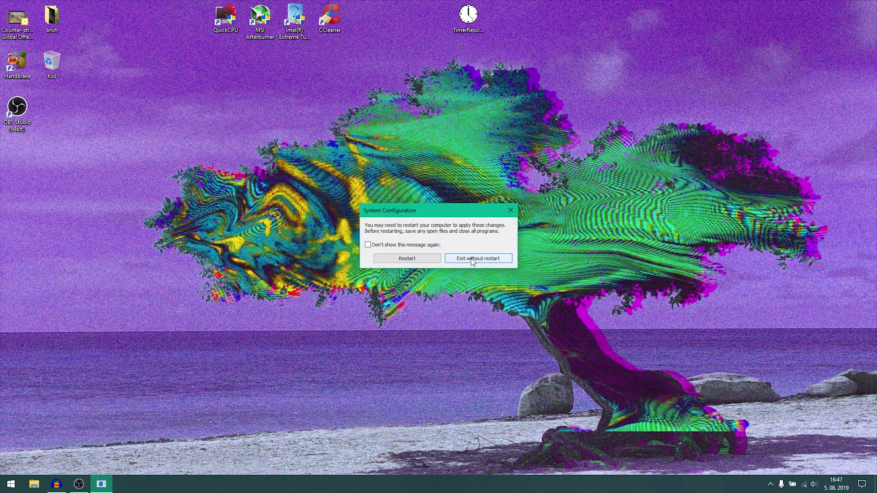
- Exit msconfig without restart, open %temp% via Run and permanently delete its 20 items
click(477, 257)
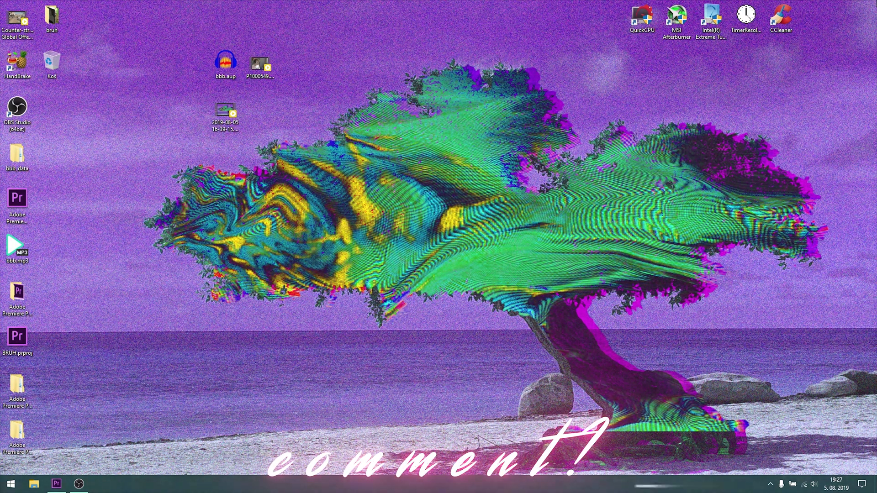
key(Win+r)
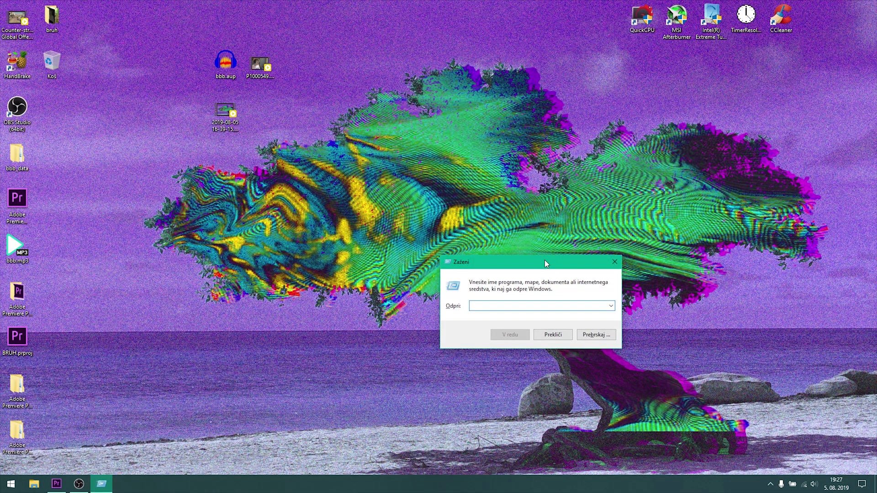
text(%)
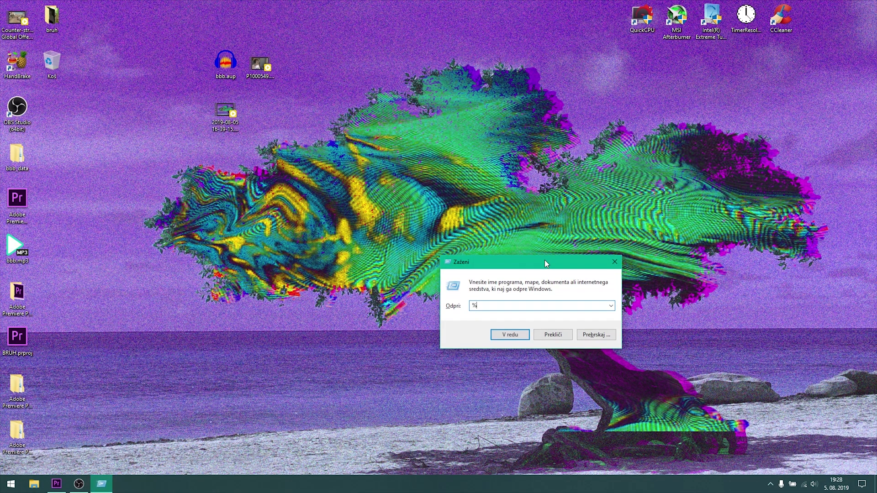
text(te)
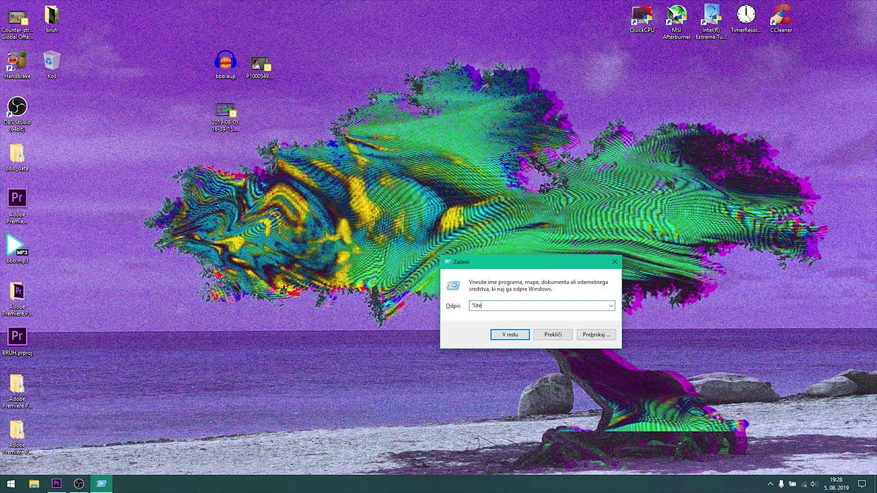
text(mp%)
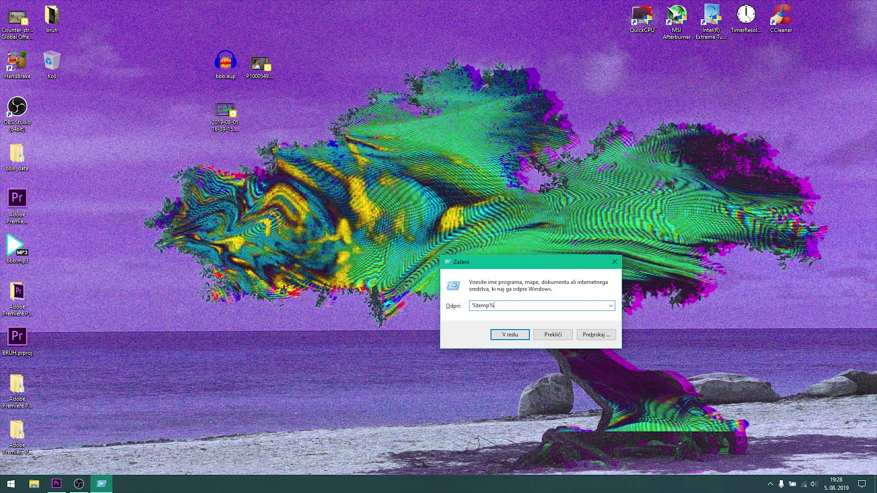
click(509, 334)
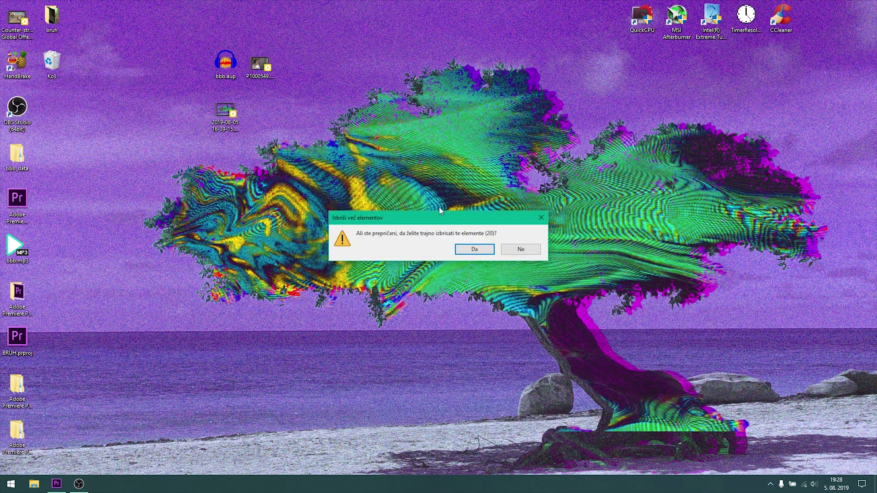
click(474, 248)
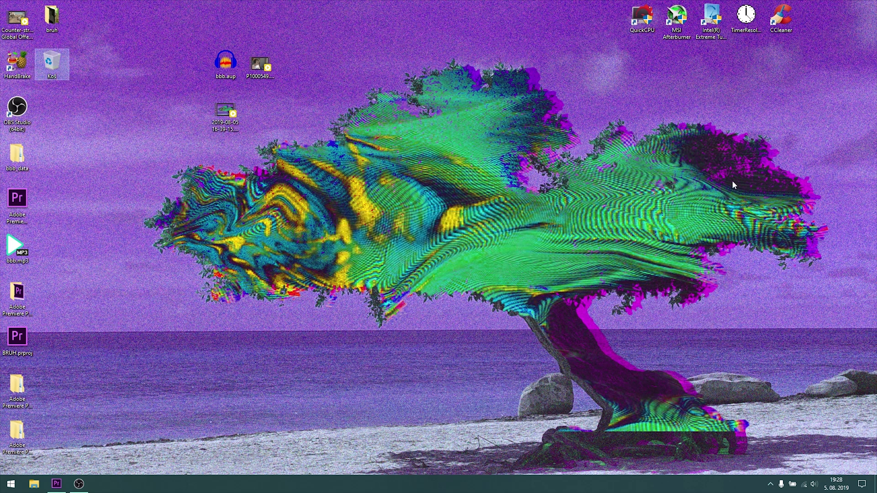
mouse_move(710, 196)
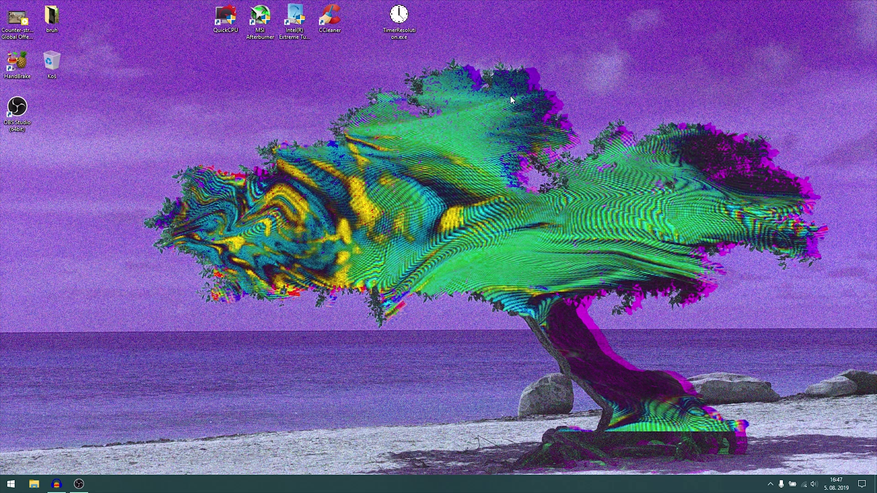
mouse_move(399, 12)
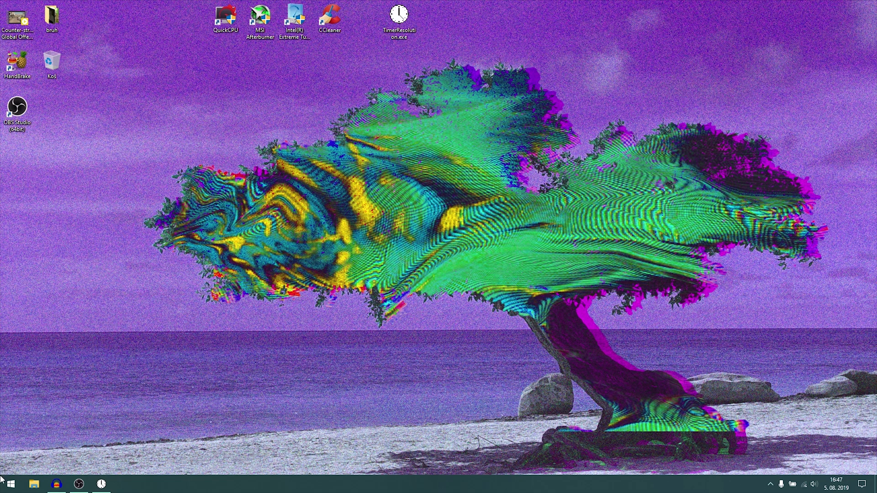
mouse_move(343, 434)
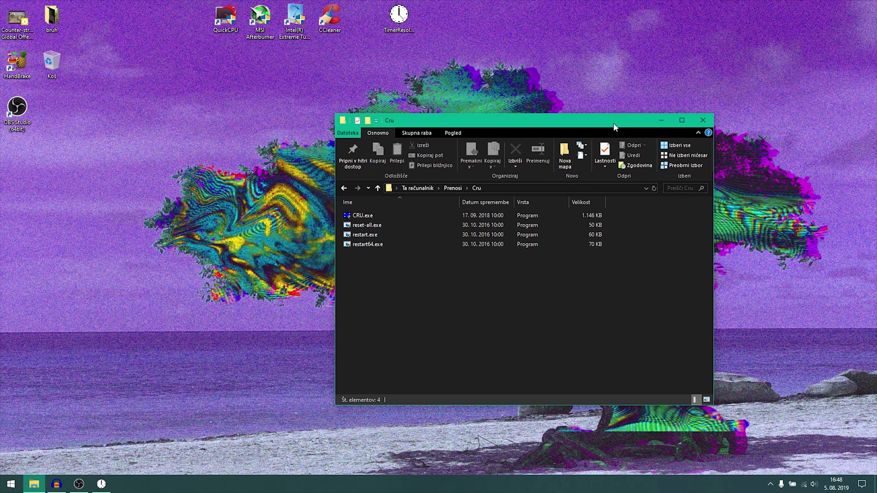
- In CRU, add a 1920x1080 @ 149 Hz detailed resolution for the VX2458 and save
double_click(362, 215)
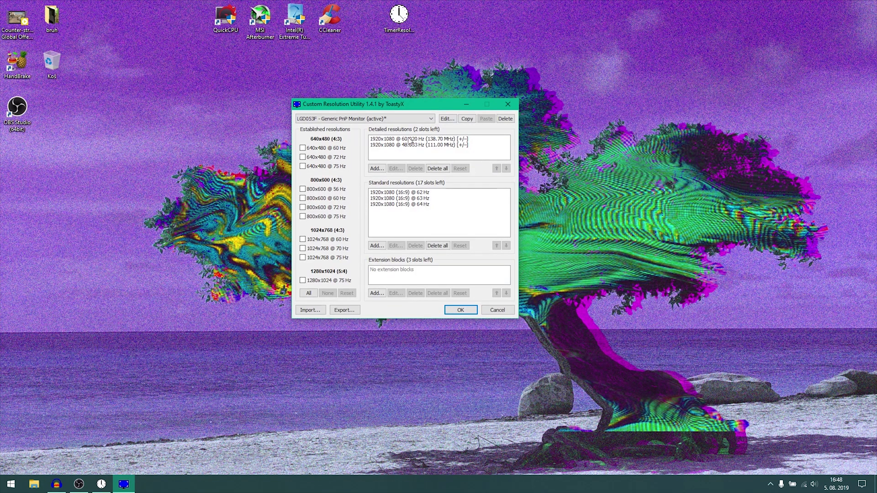
click(430, 118)
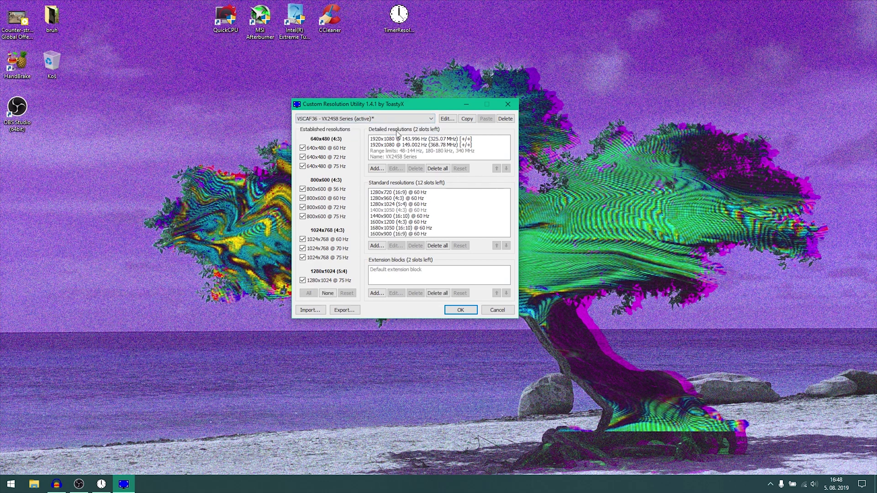
mouse_move(360, 145)
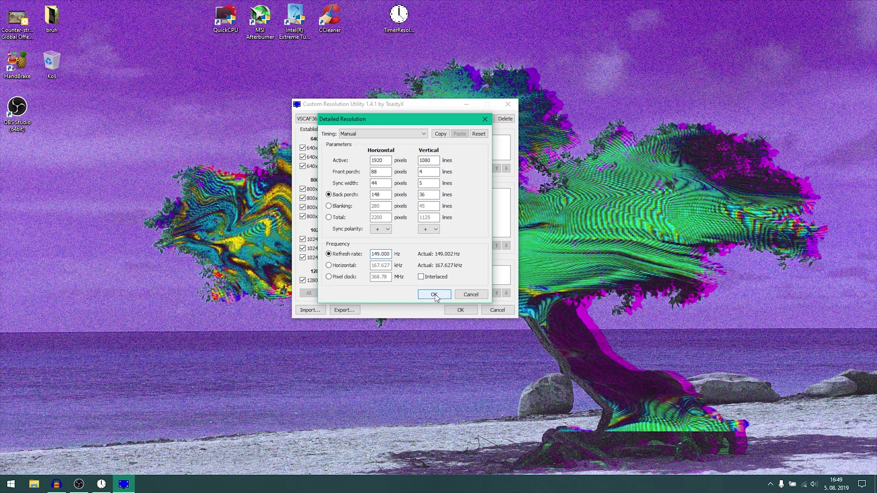
click(434, 295)
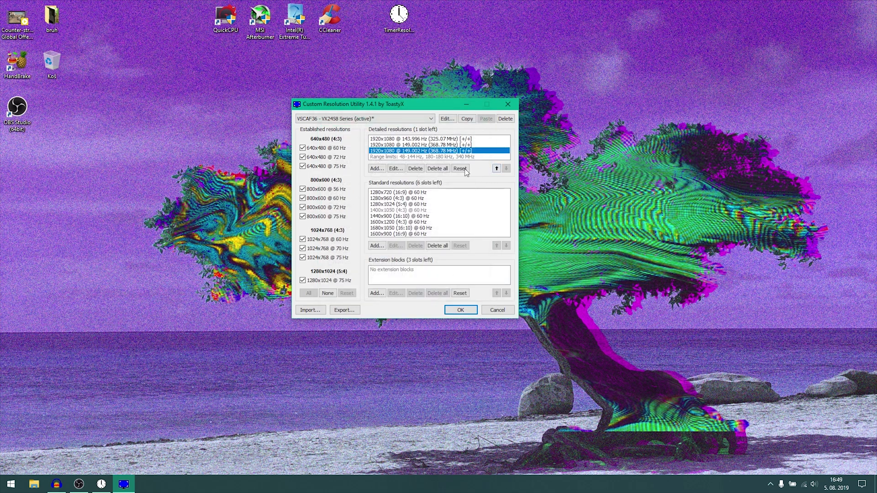
click(415, 169)
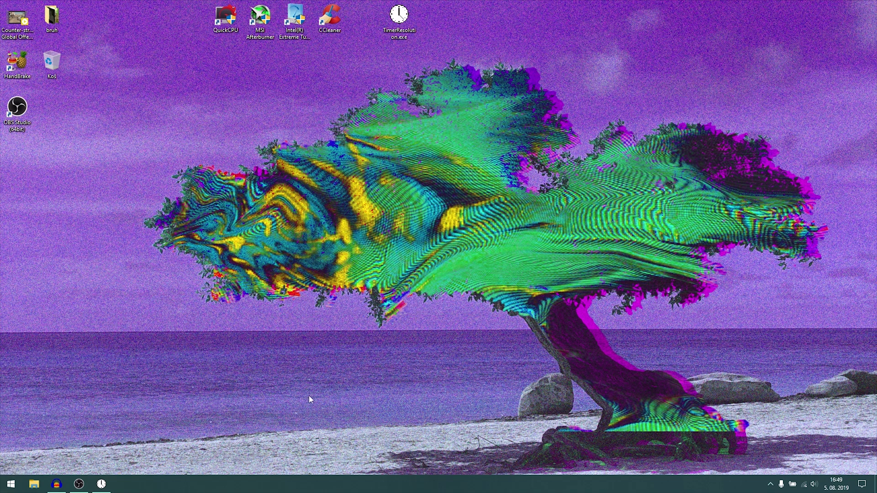
- Set the Generic PnP Monitor's refresh rate to 149 Hz via display adapter properties
double_click(400, 14)
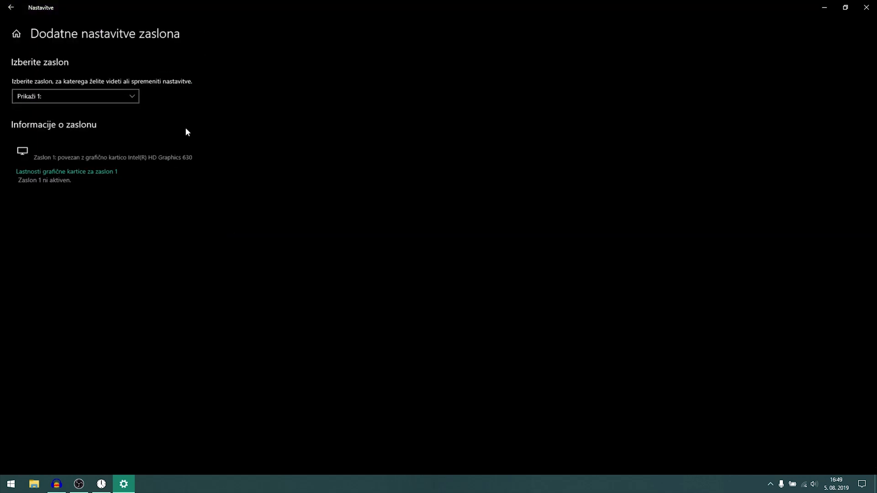
click(74, 96)
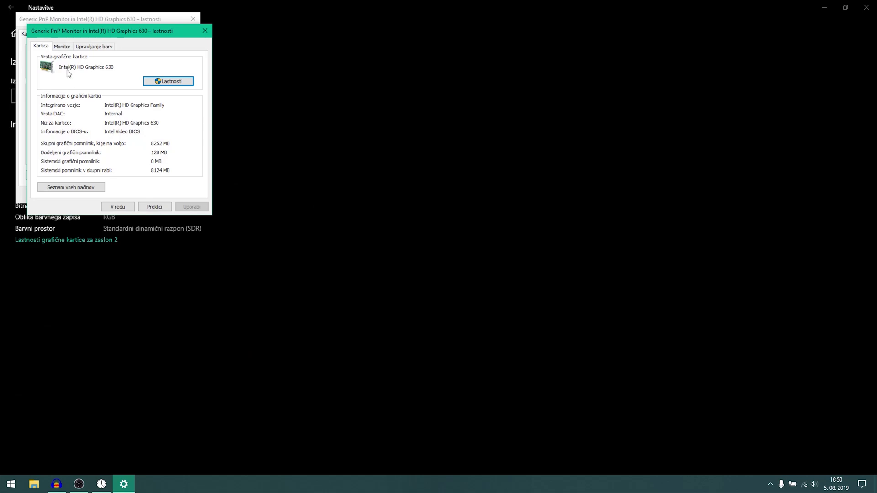
click(61, 45)
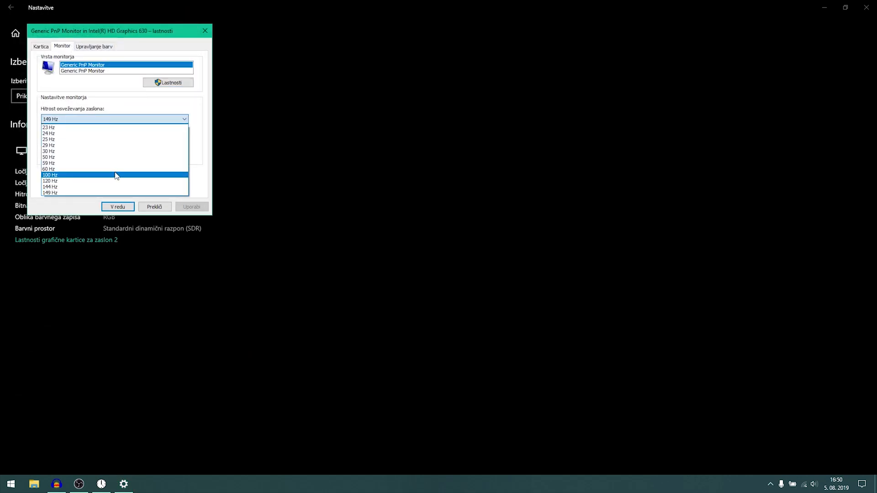
click(50, 186)
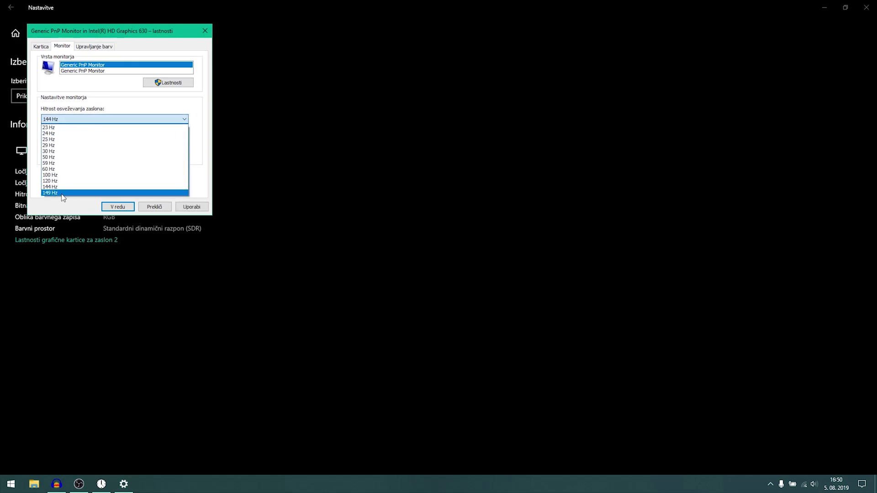
click(49, 192)
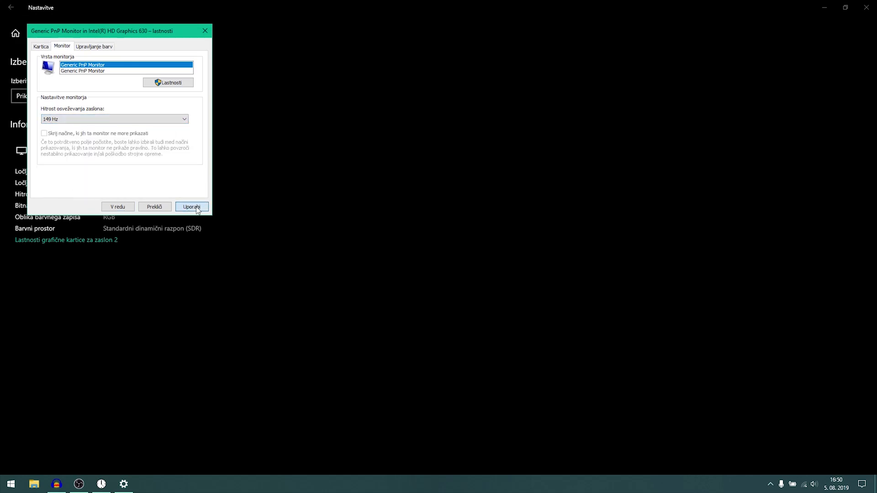